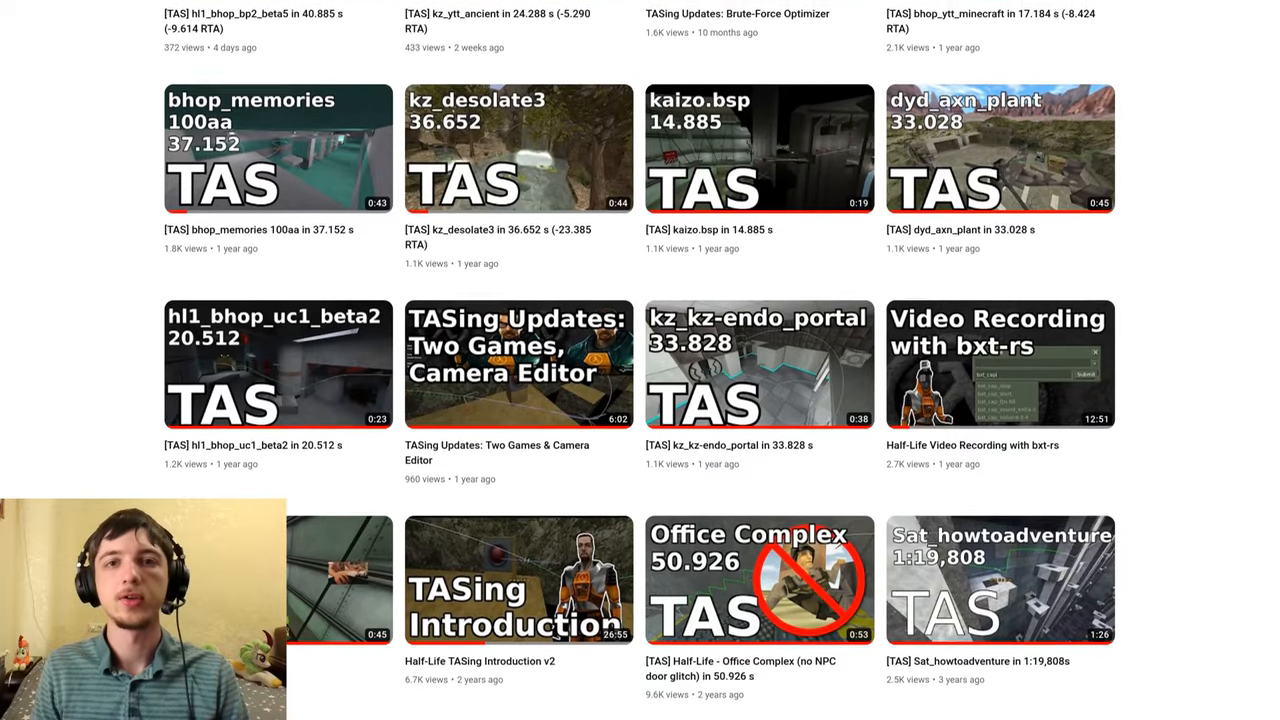
- Undo the last three route edits to restore the earlier trajectory
scroll(up, 3)
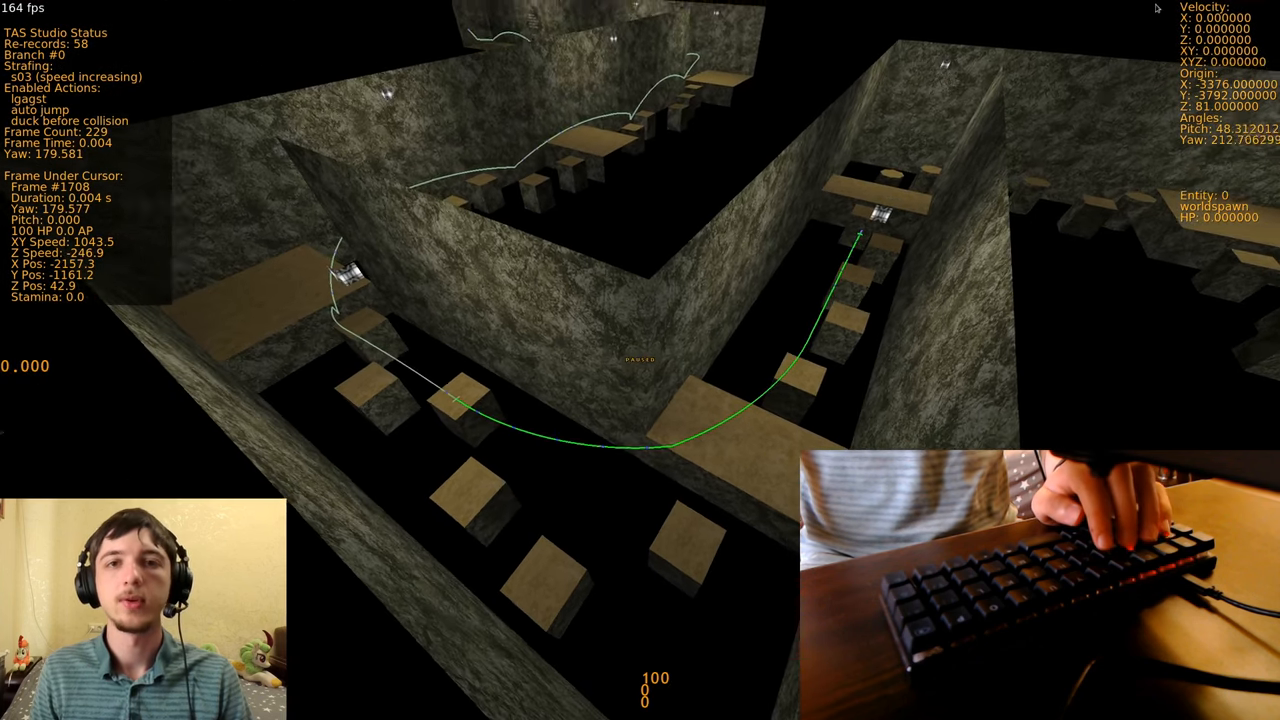
key(ctrl+z)
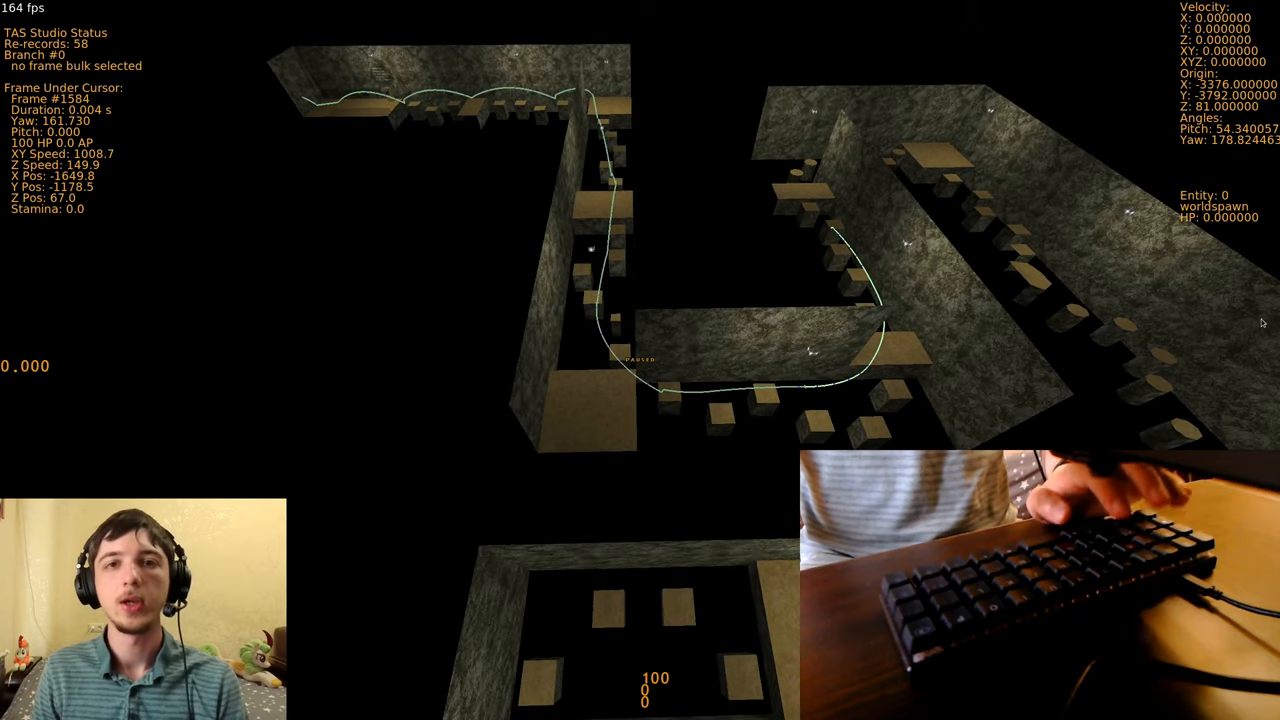
key(ctrl+z)
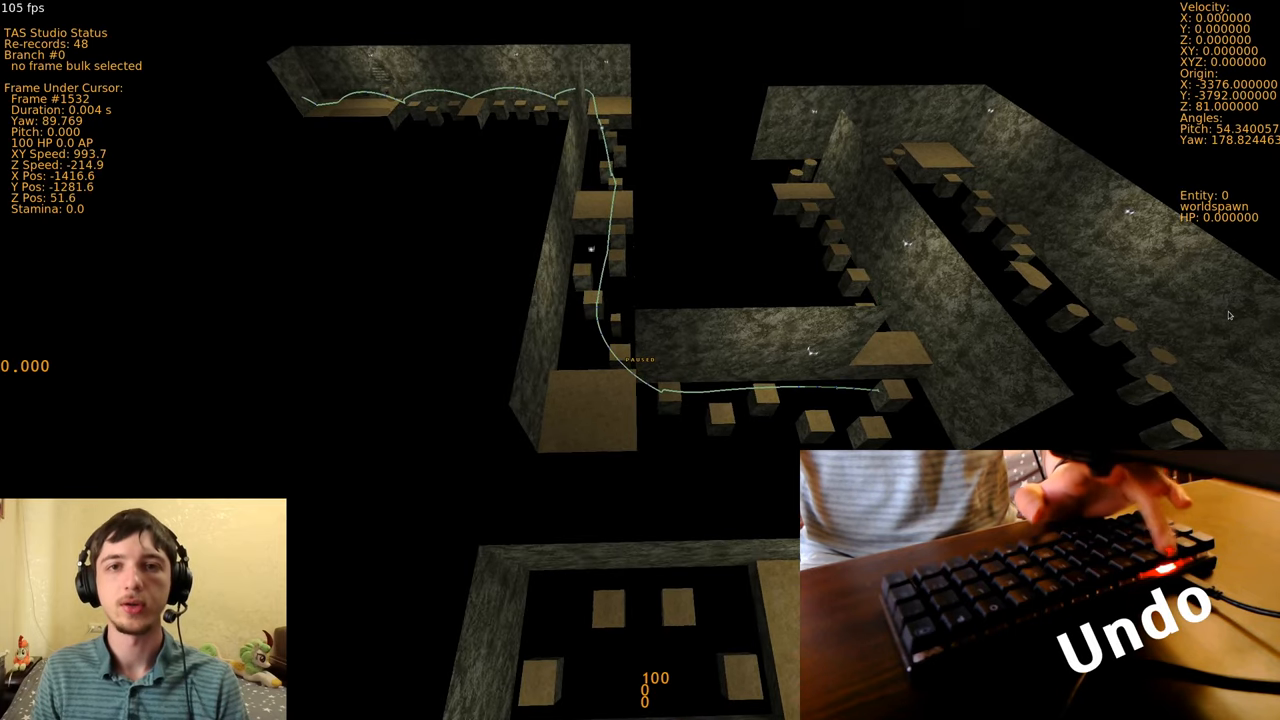
key(ctrl+z)
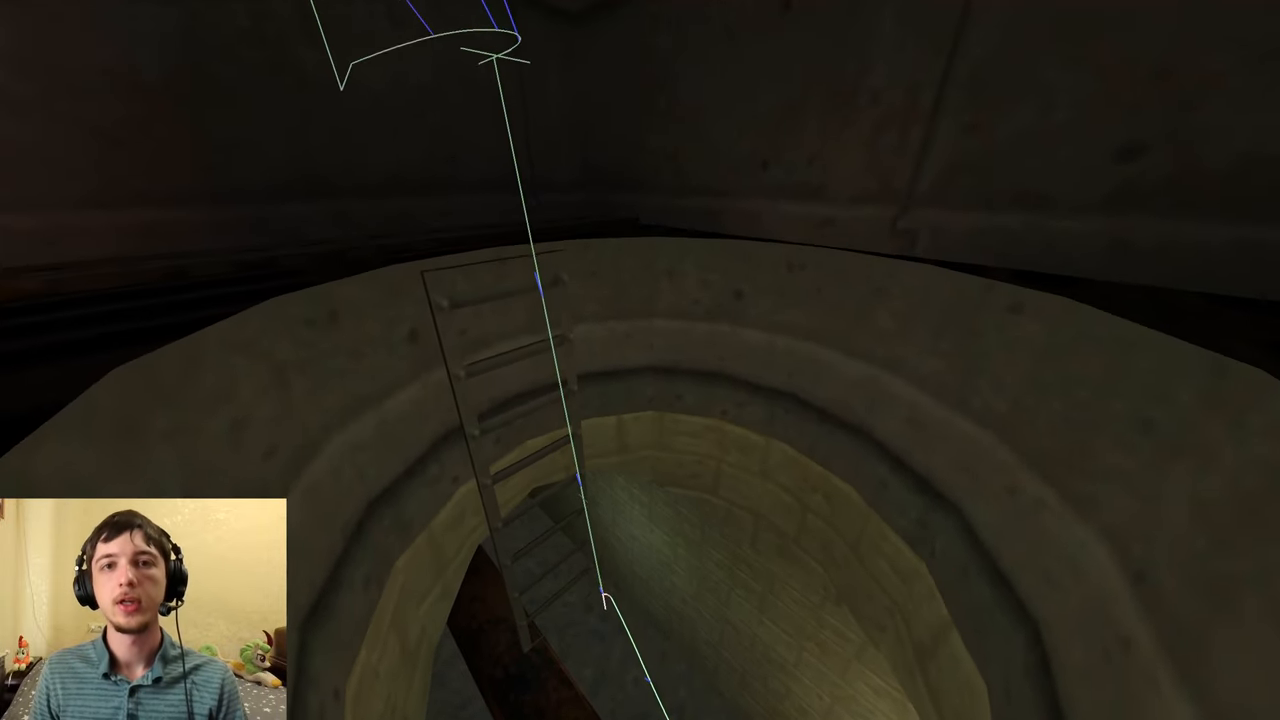
mouse_move(640, 360)
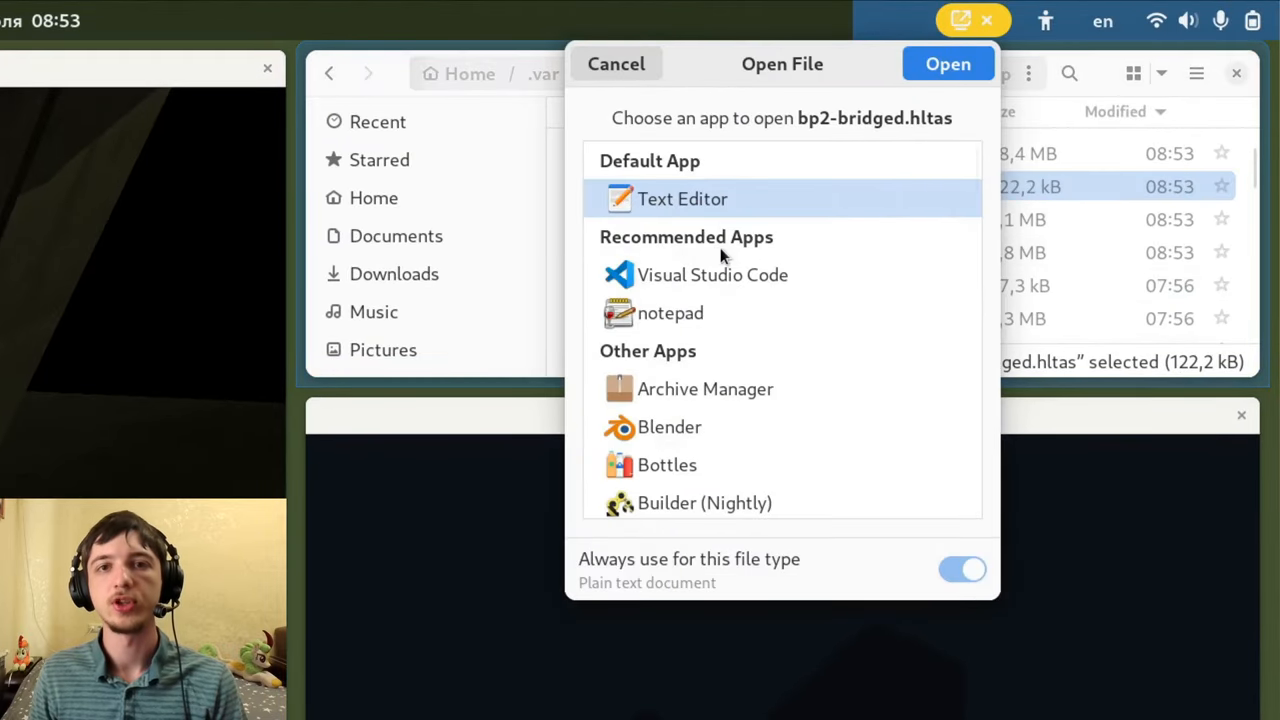
- Choose Text Editor as the application for bp2-bridged.hltas
click(946, 63)
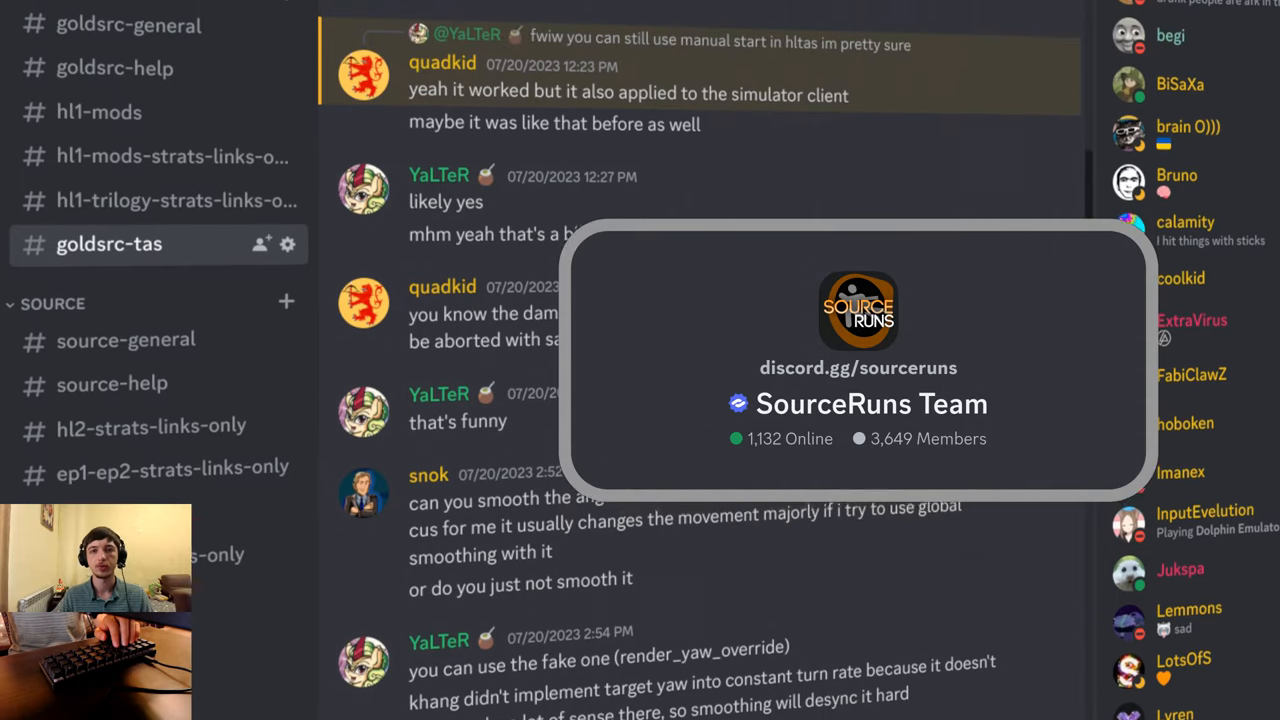
scroll(up, 3)
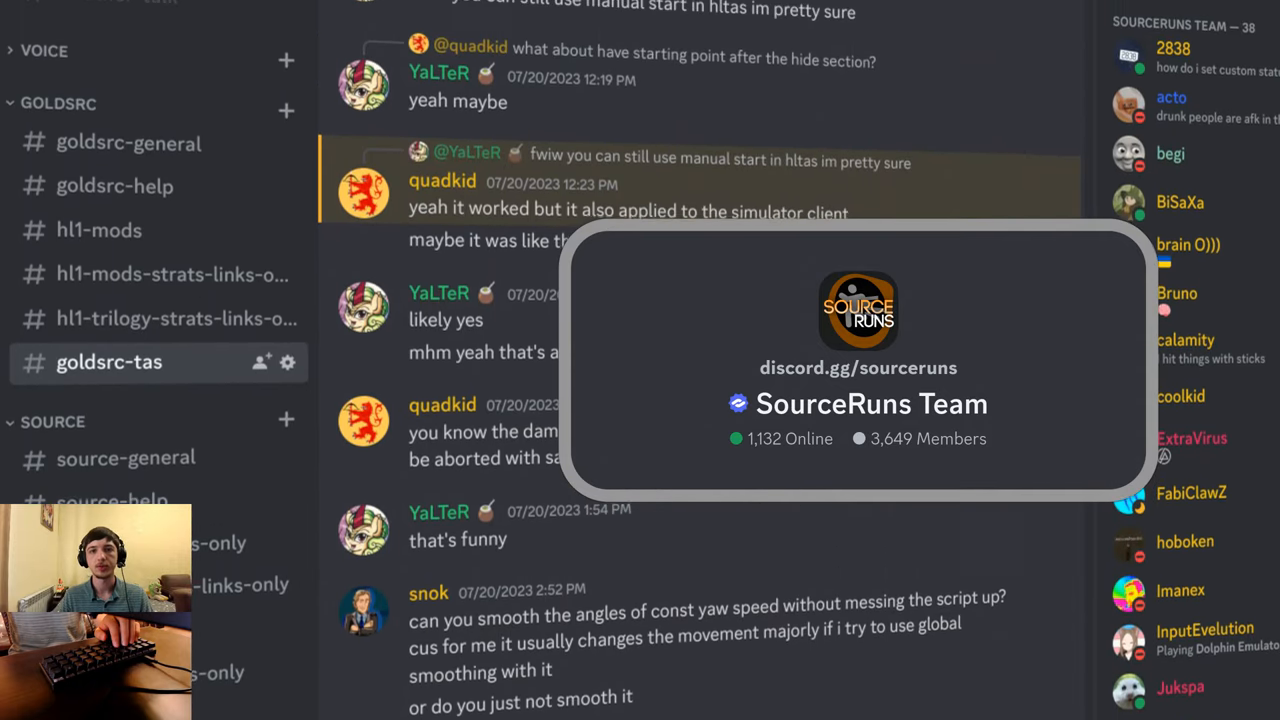
scroll(up, 3)
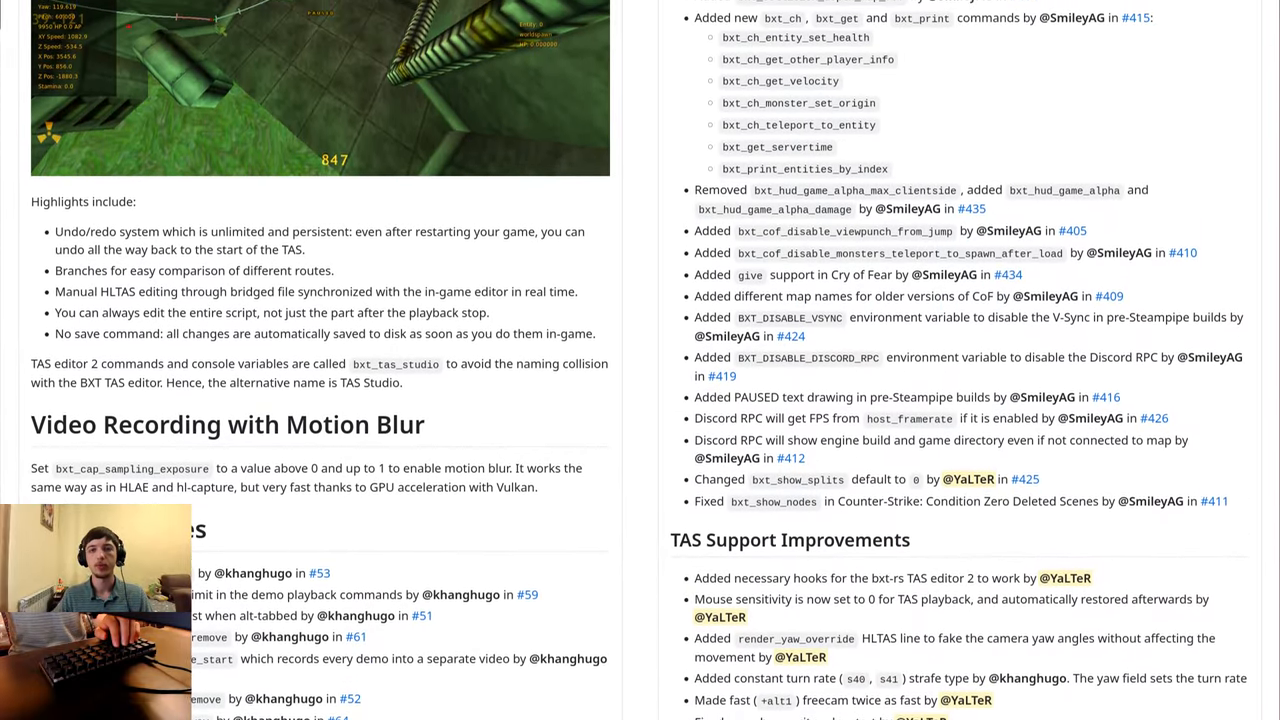
scroll(up, 3)
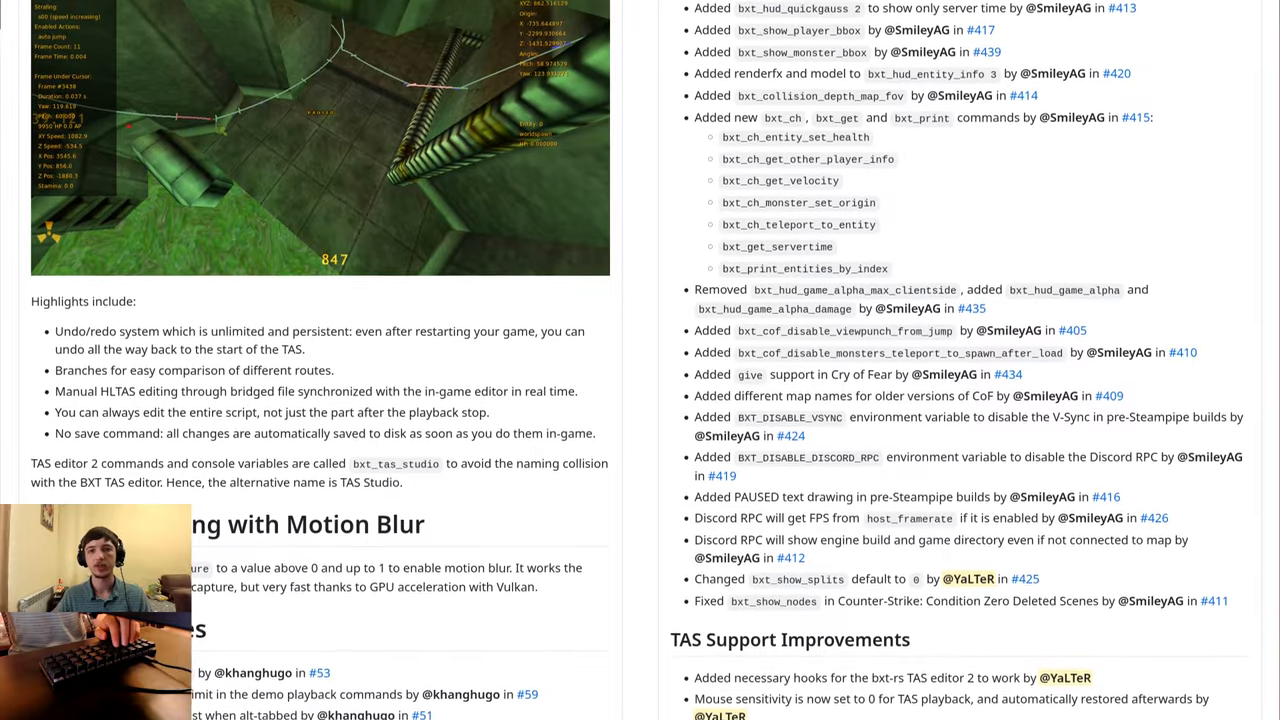
scroll(up, 3)
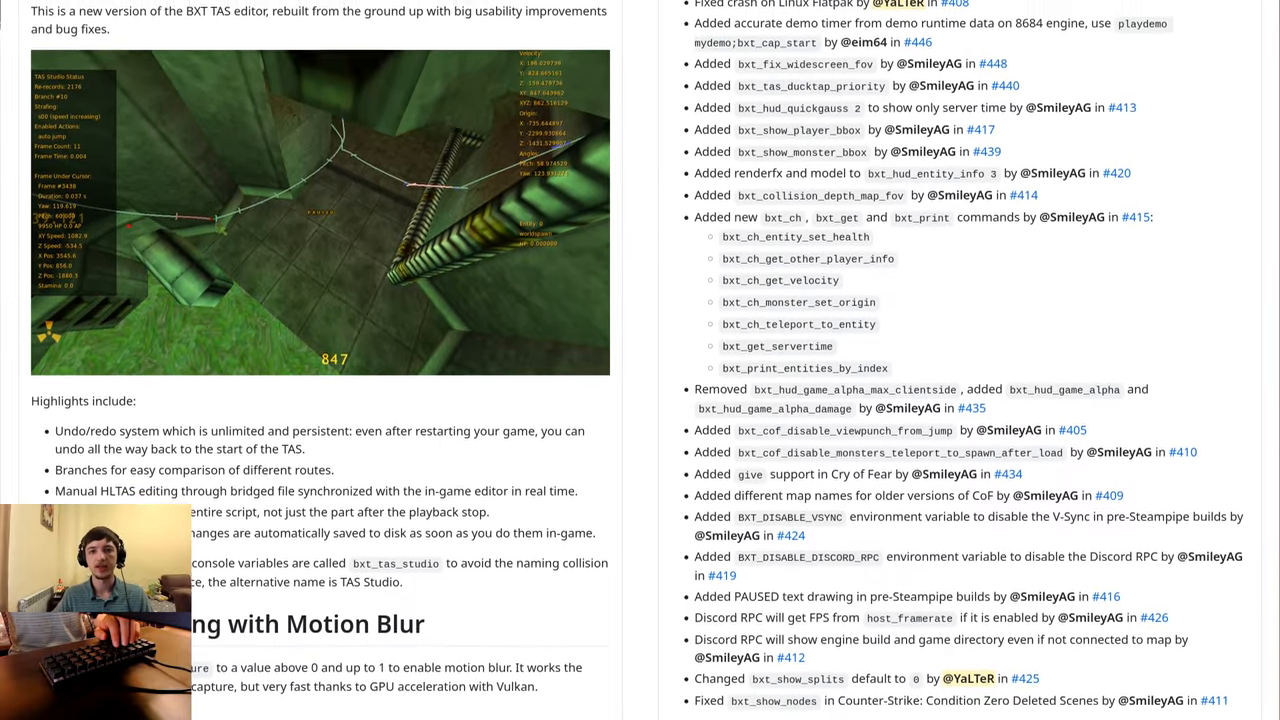
scroll(up, 3)
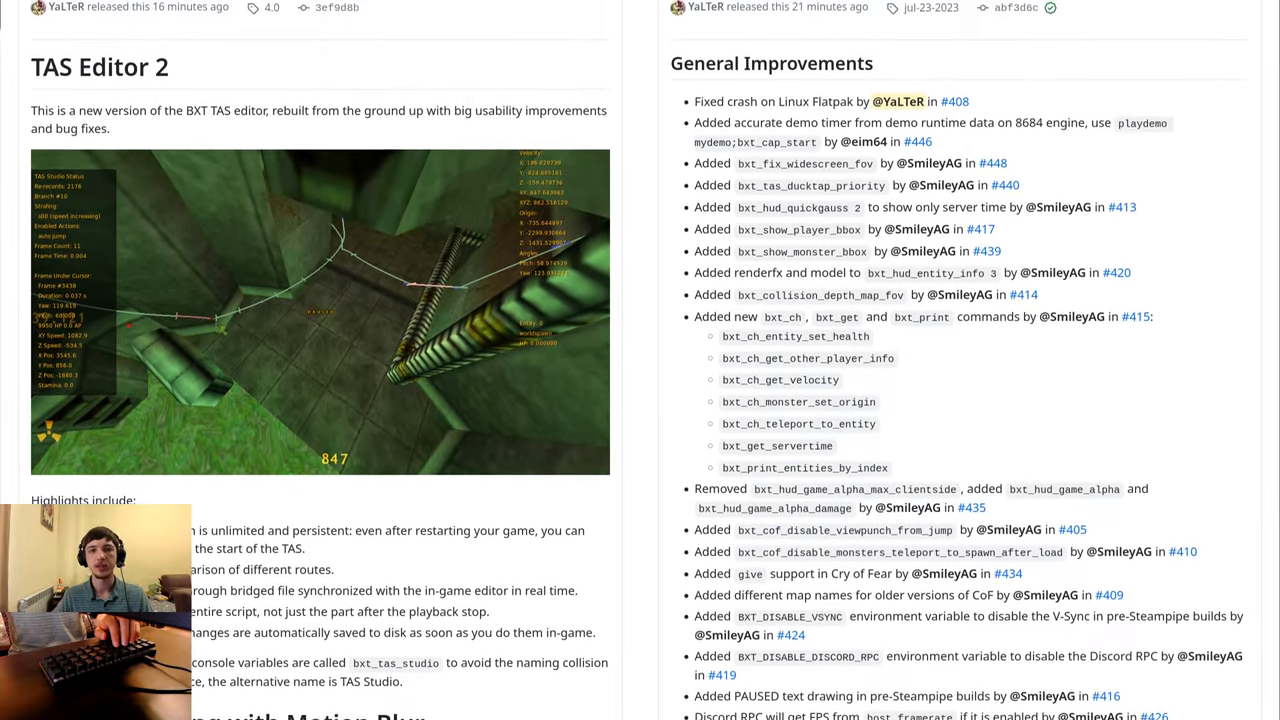
scroll(up, 3)
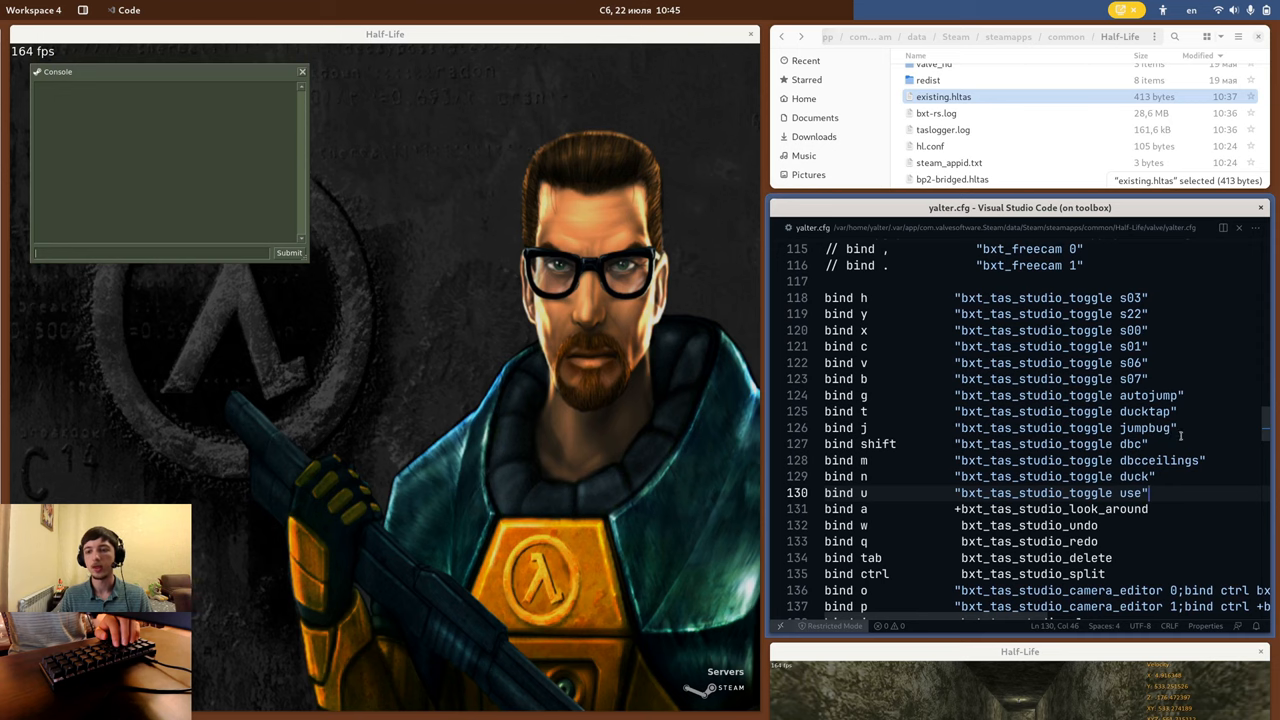
scroll(down, 3)
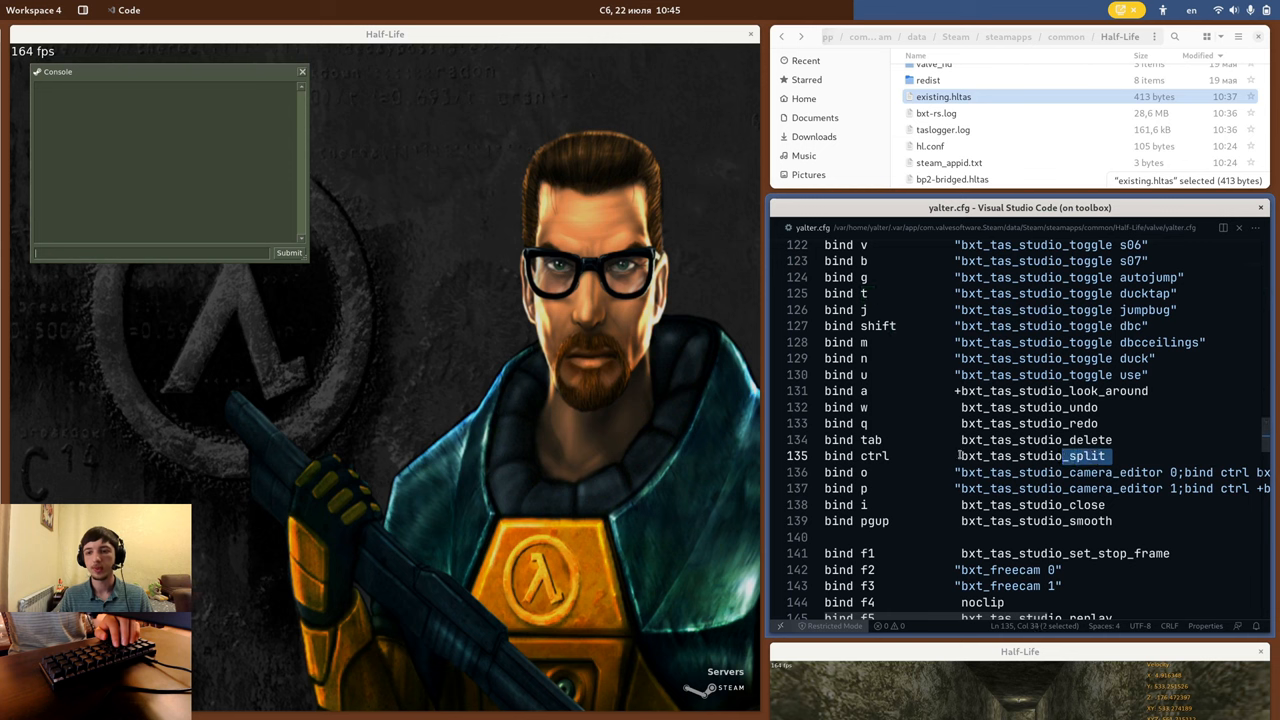
click(1147, 456)
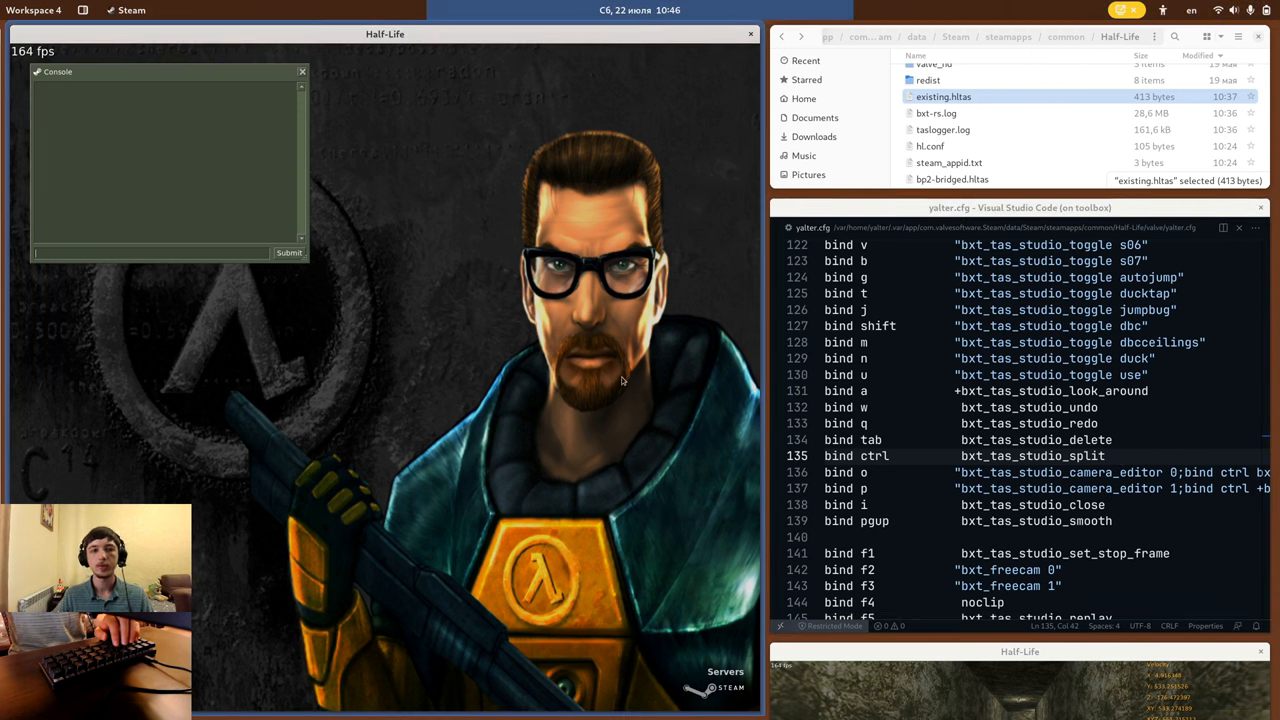
mouse_move(617, 263)
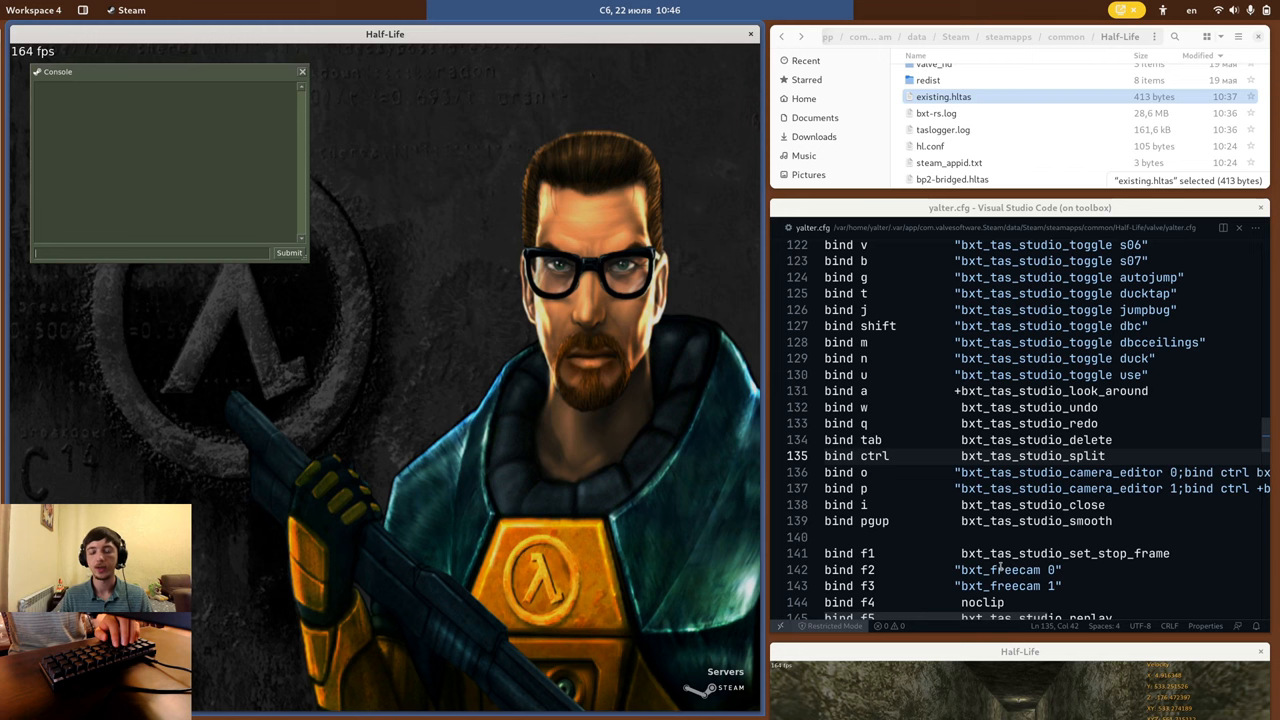
mouse_move(477, 383)
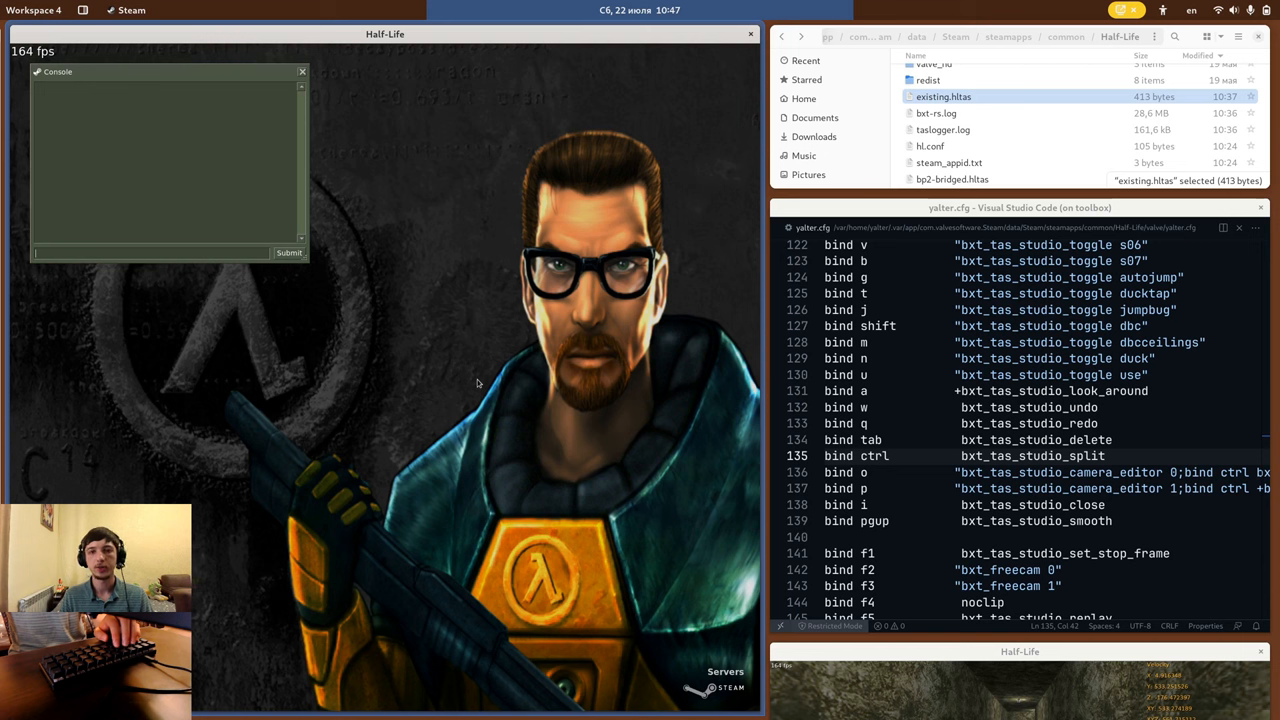
- Enter bxt_tas_studio_new goldbhop "map bkz_goldbhop" 250 in the console
text(bxt_tas_studio_new goldbhop "map bkz_goldbhop" 250)
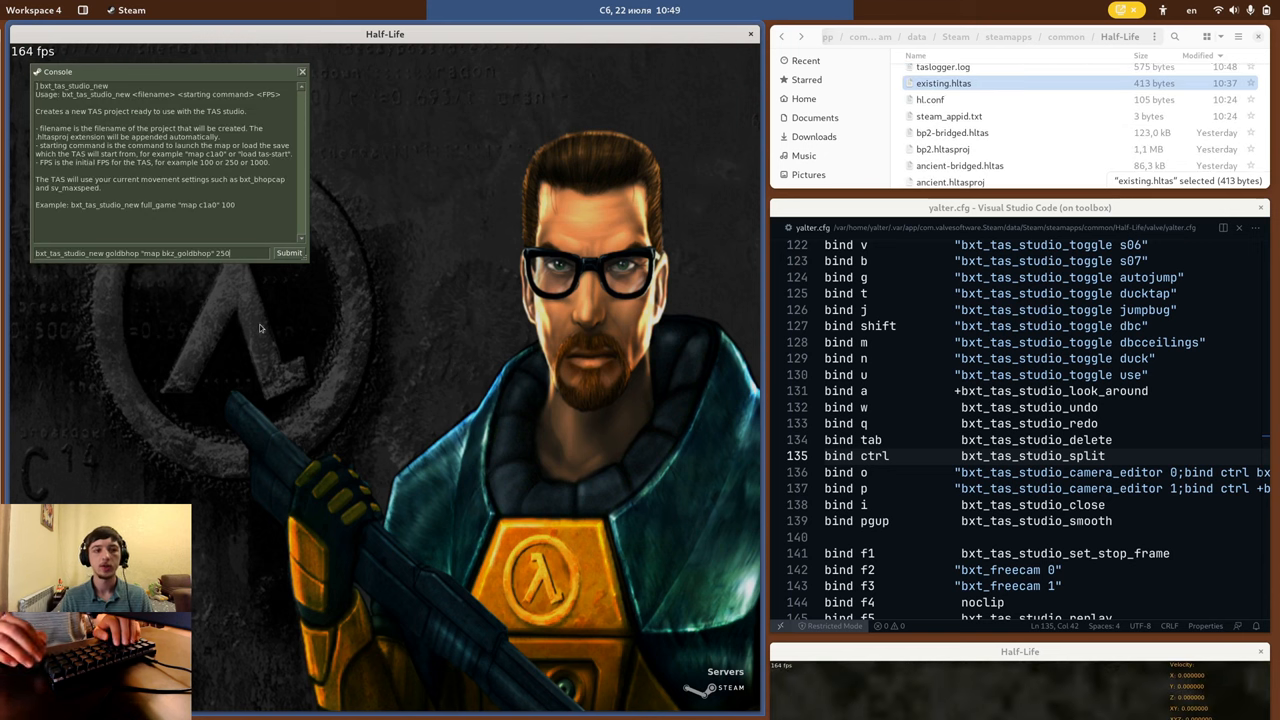
mouse_move(178, 326)
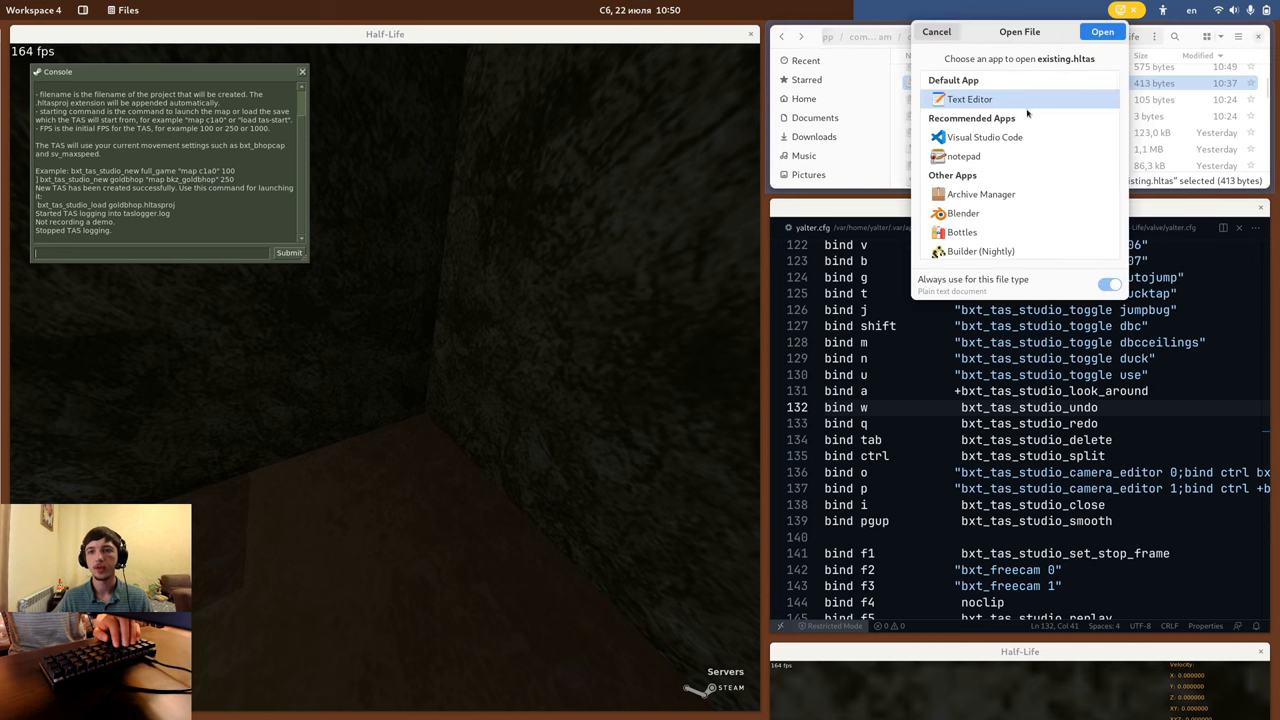
click(935, 31)
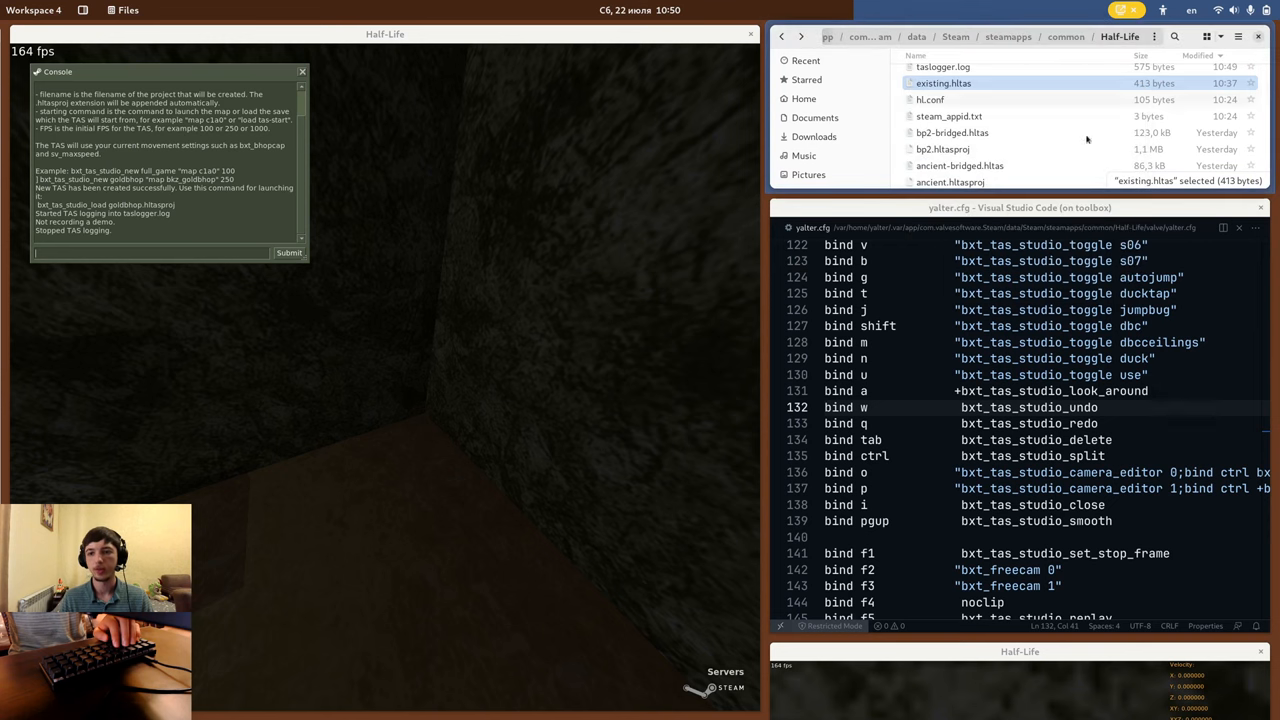
- Open existing.hltas in VS Code and append bxt_ to the load_command line
double_click(943, 83)
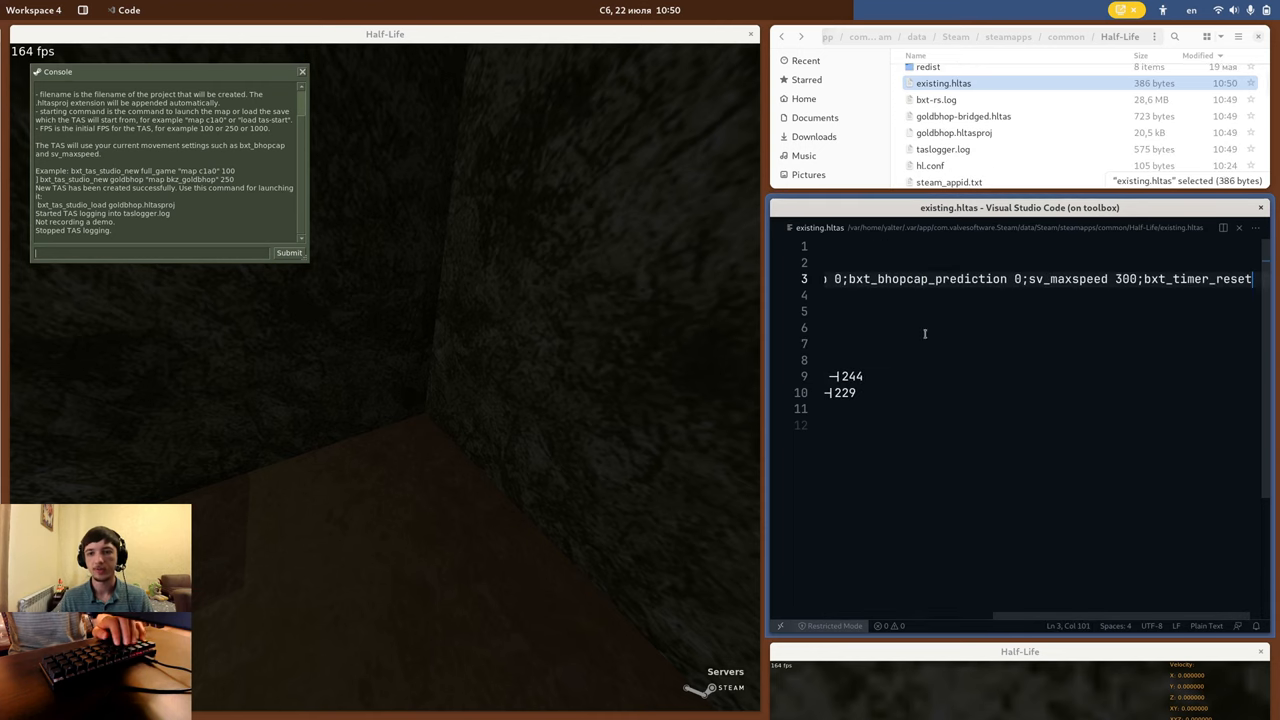
text(bxt_tas_studio_redo)
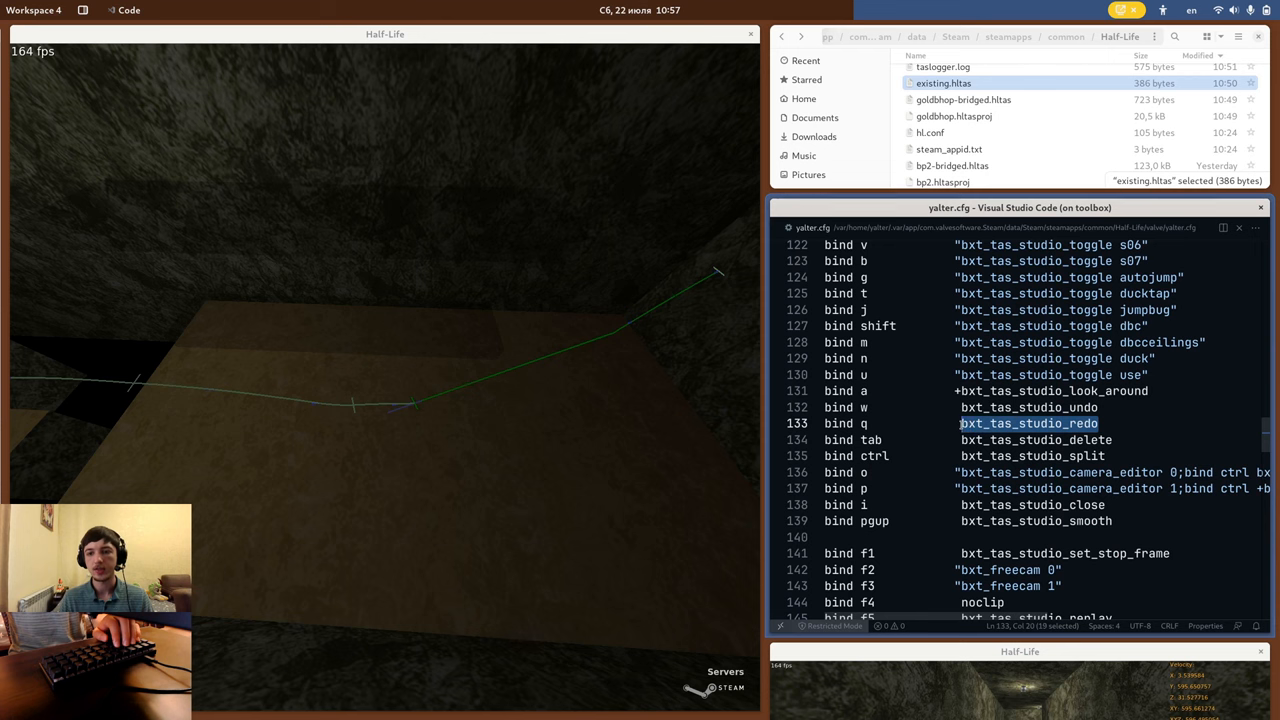
mouse_move(658, 433)
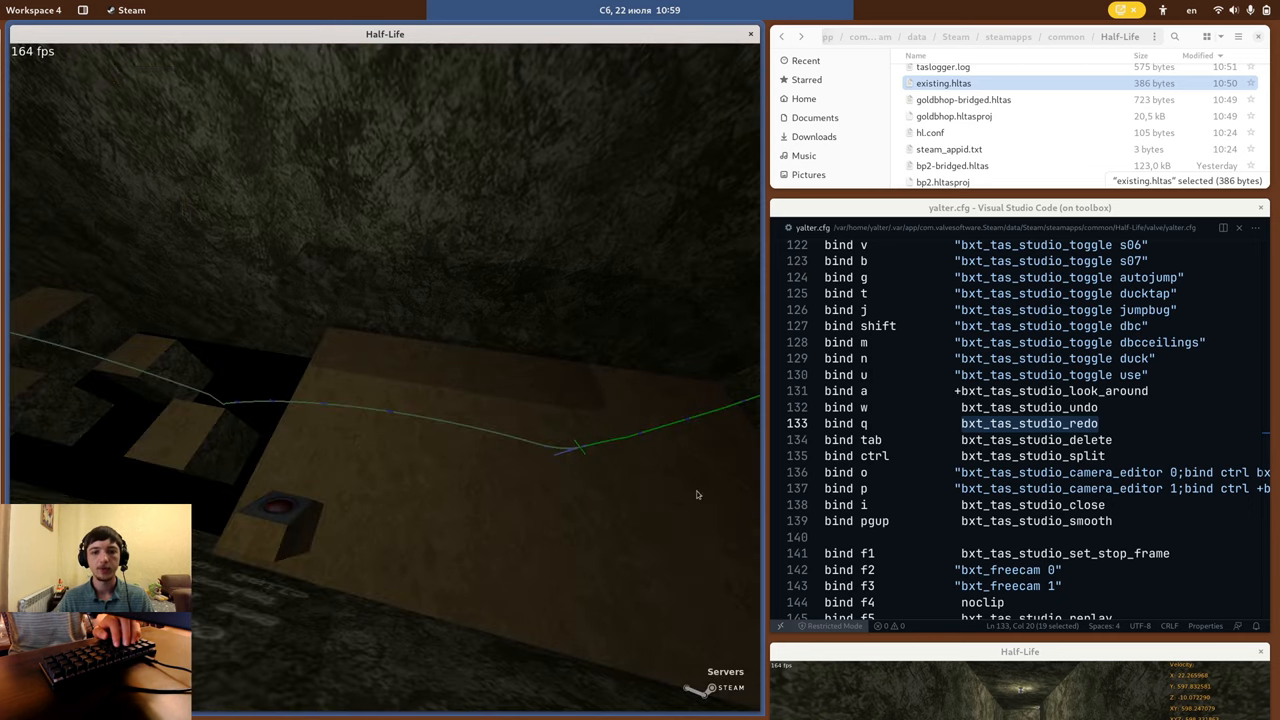
- Select the bxt_tas_studio_set_stop_frame command in the bindings
scroll(down, 3)
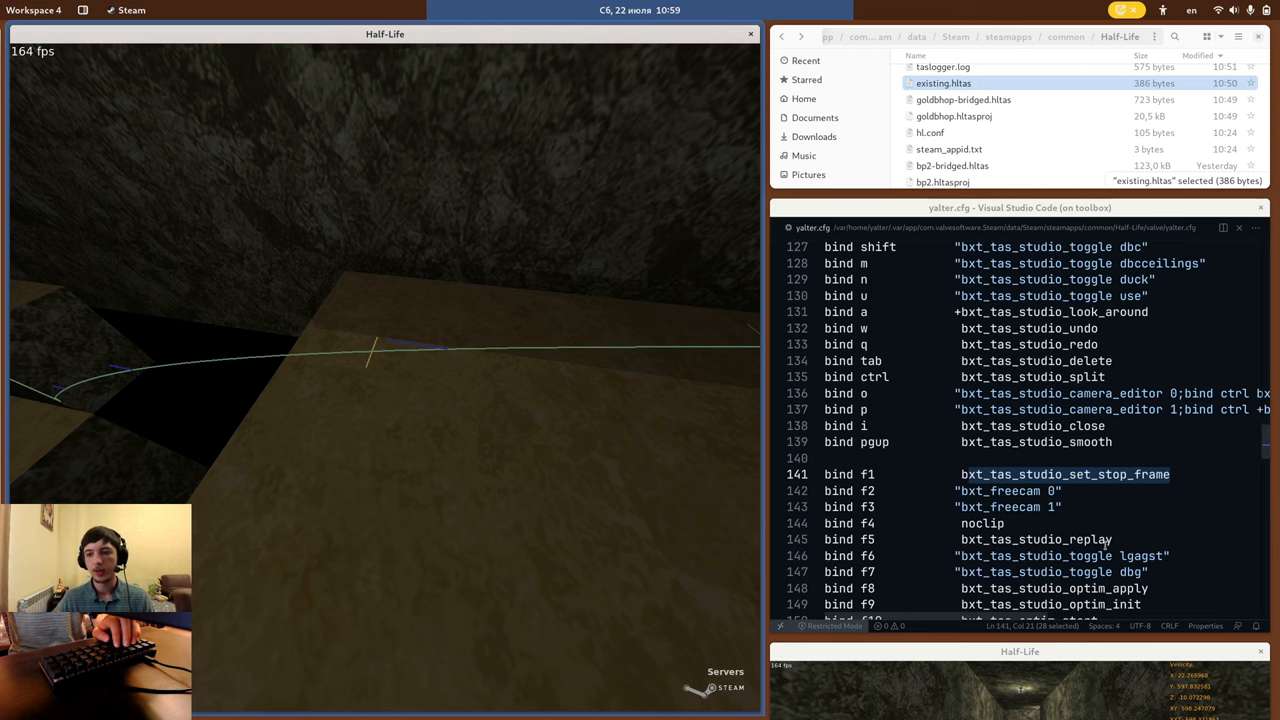
double_click(1074, 539)
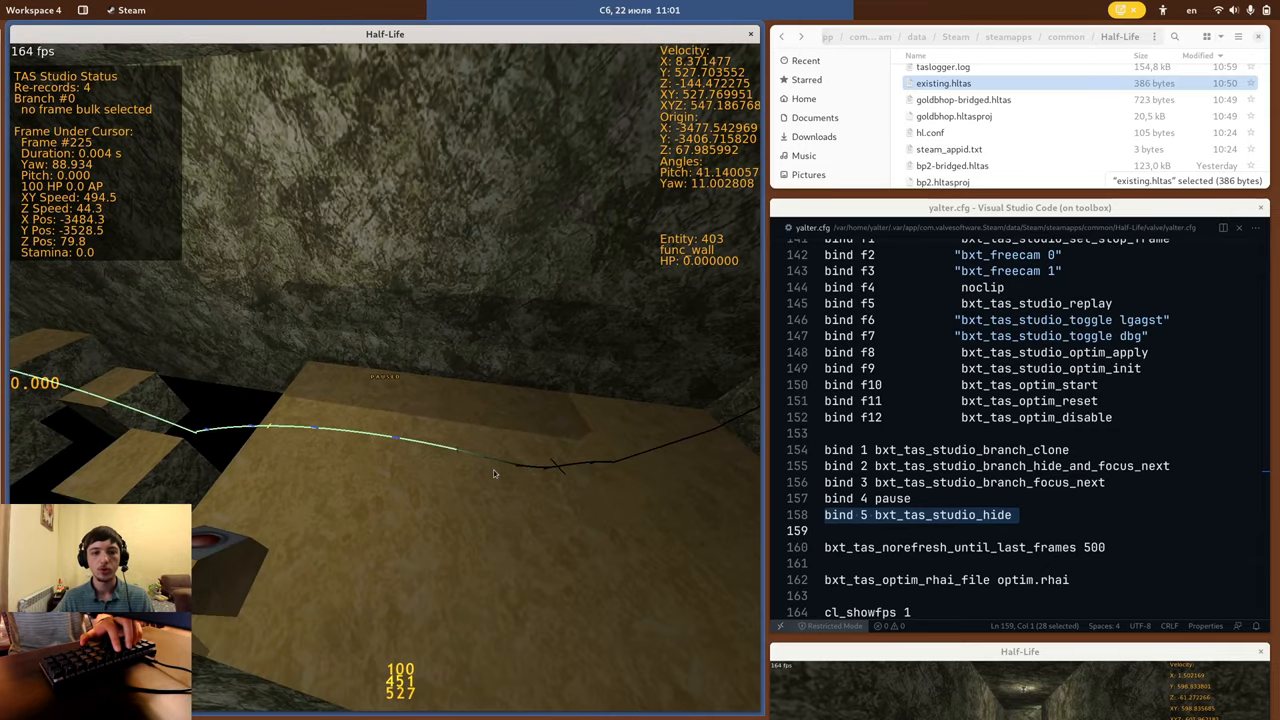
mouse_move(517, 472)
text(bxt_tas_studio_branch_show_id 1)
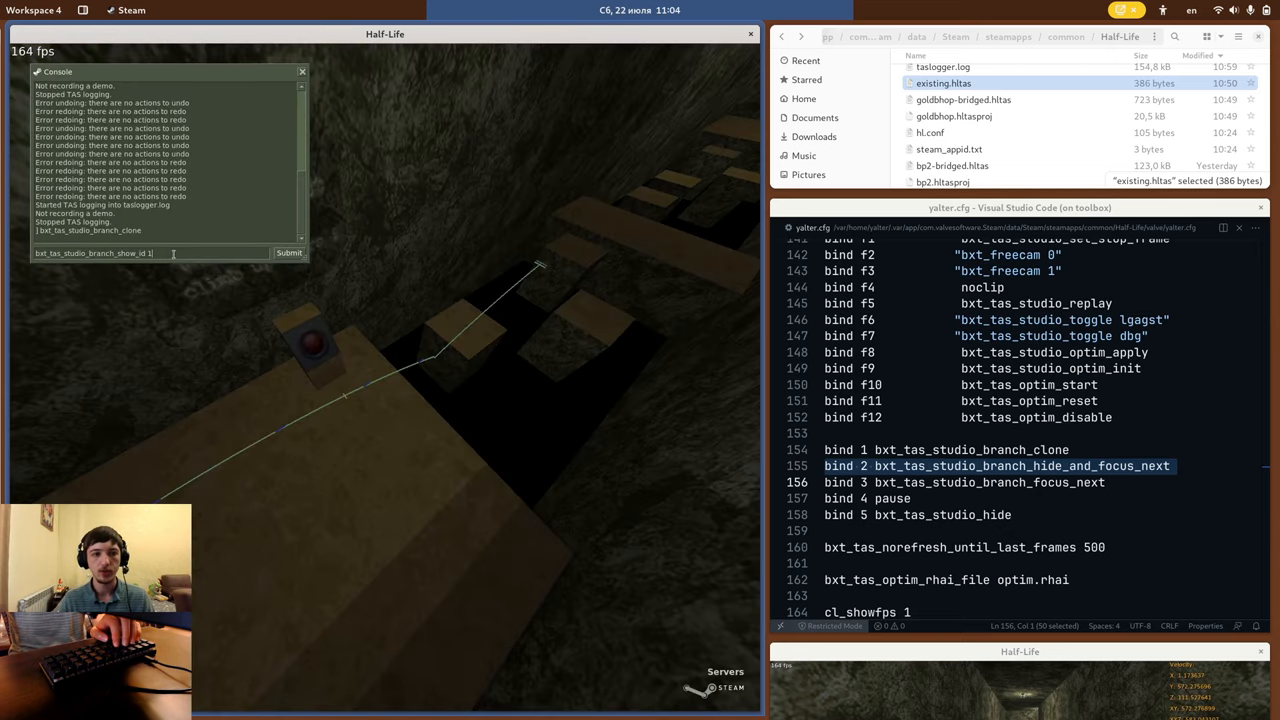
- Submit bxt_tas_studio_branch_show_id 1 to display branch 1
key(Return)
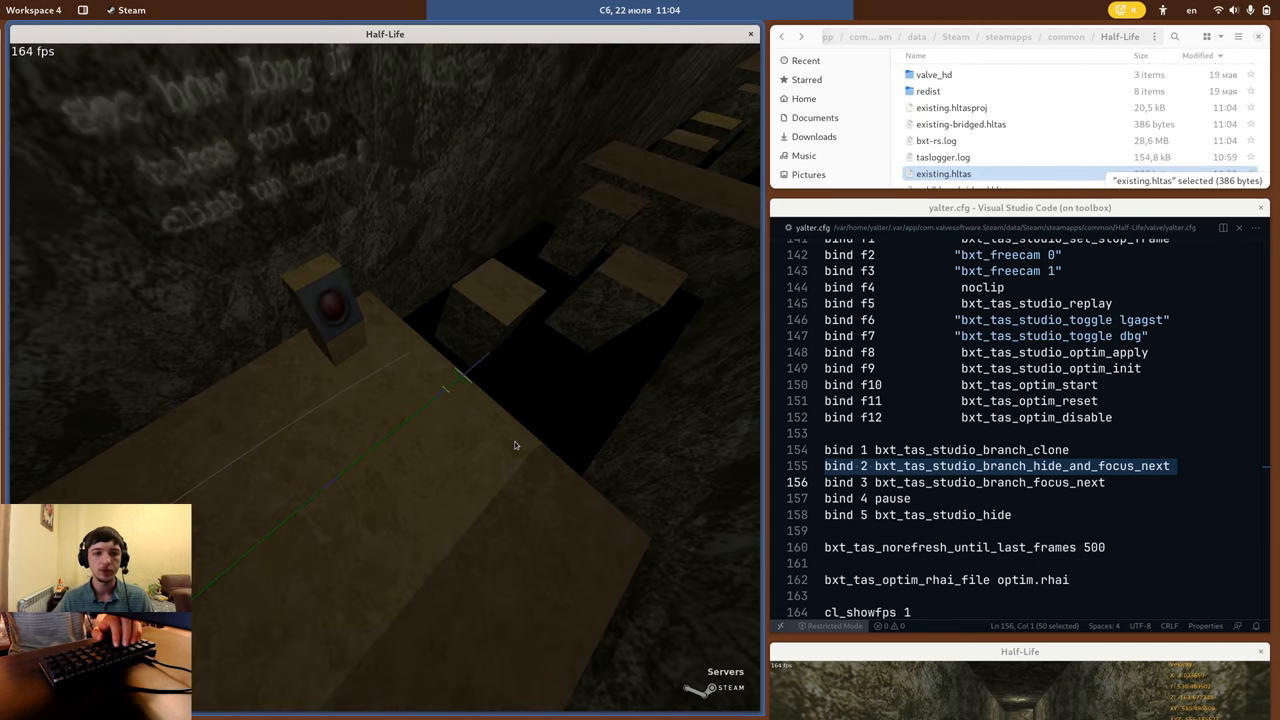
mouse_move(965, 157)
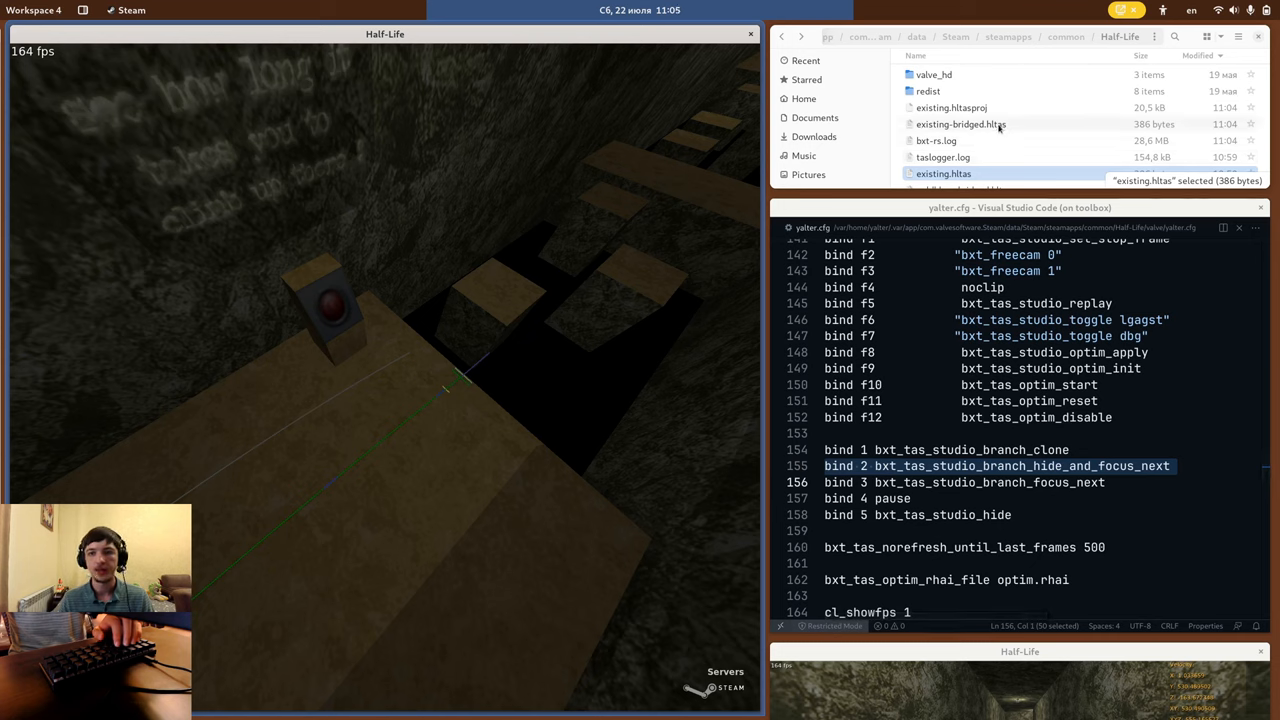
- Bring up Open With for existing-bridged.hltas from its context menu
right_click(960, 124)
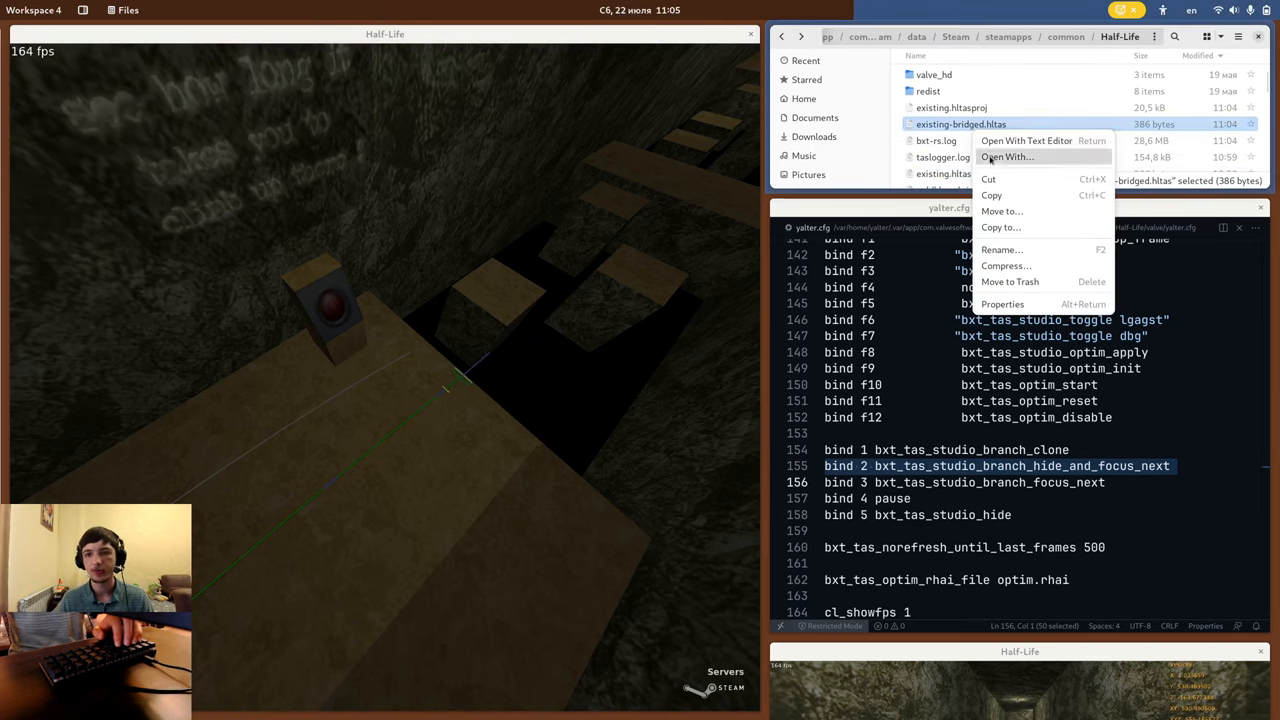
click(1006, 156)
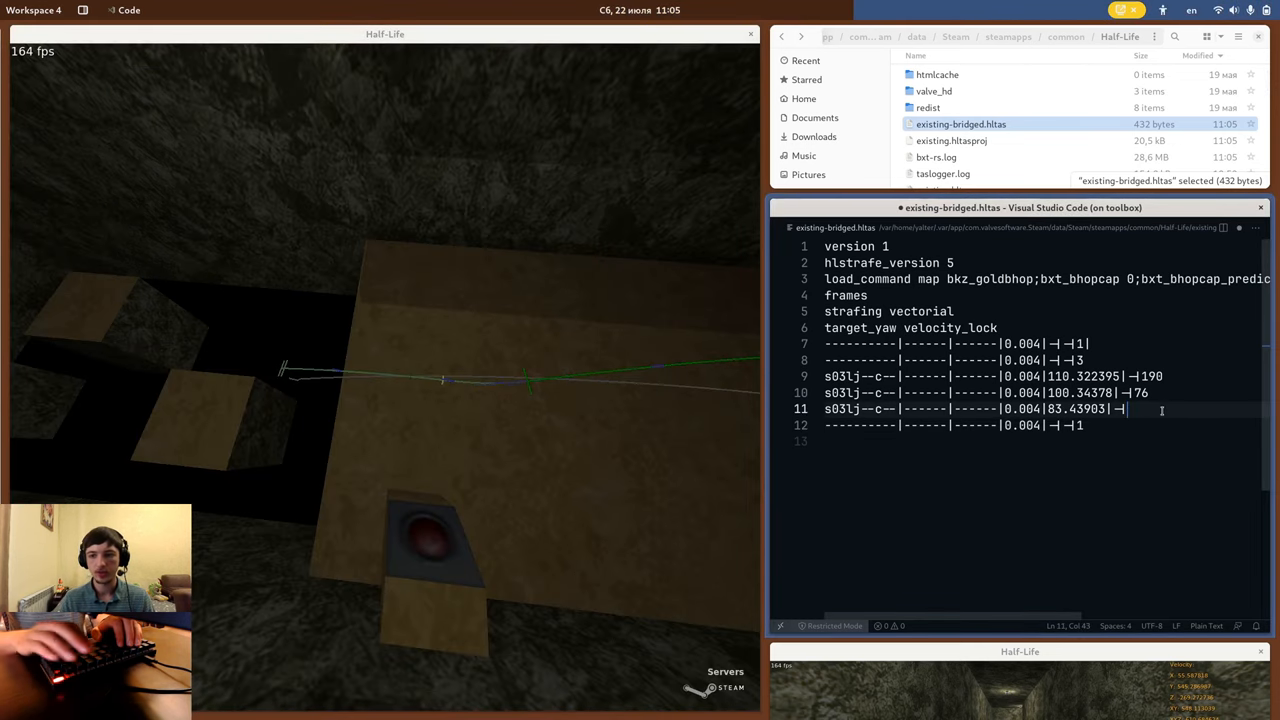
- Append 200 frames to the third s03lj line on line 11
text(200)
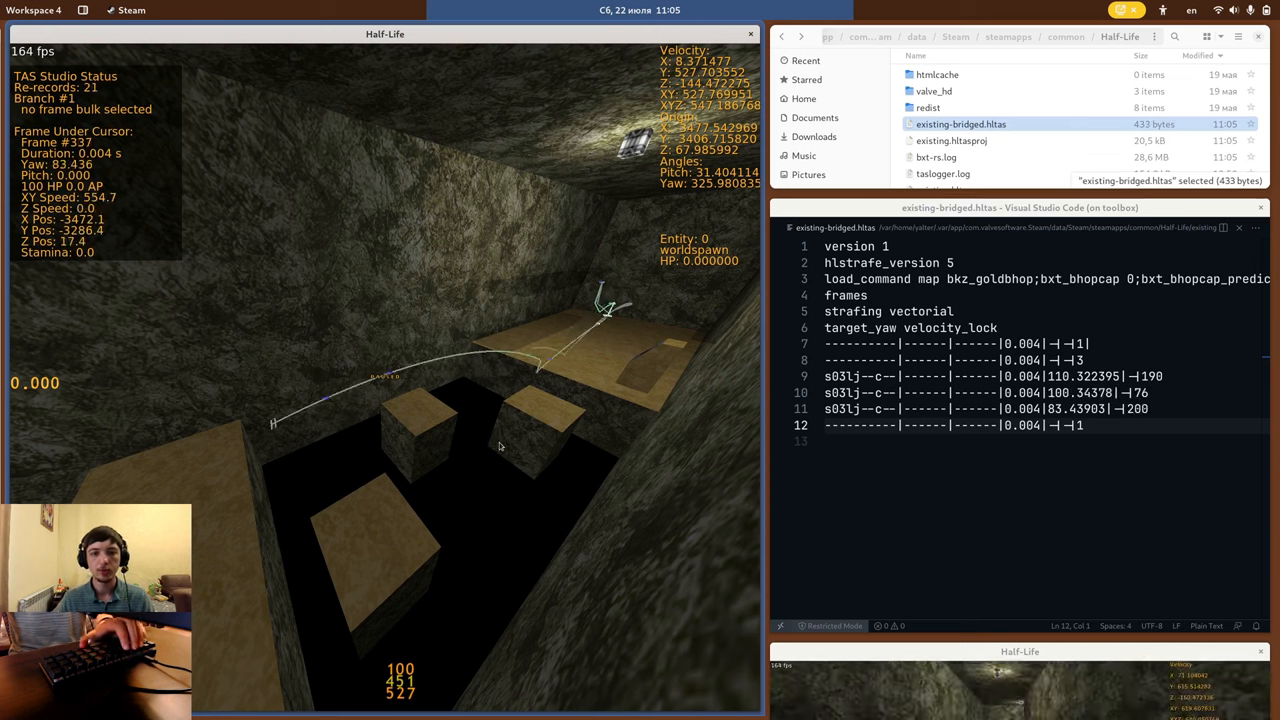
- Save existing-bridged.hltas so branch 1's path redraws in Half-Life
key(ctrl+s)
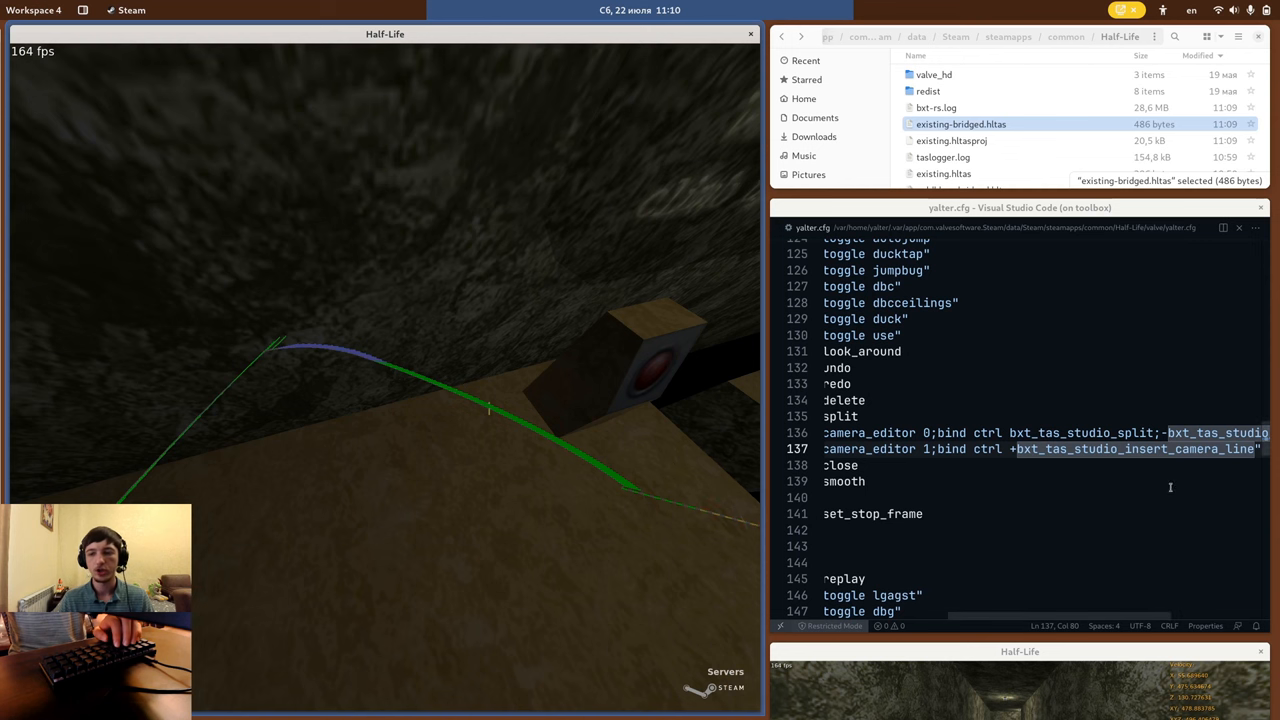
double_click(1135, 448)
text(bxt_tas_studio_close)
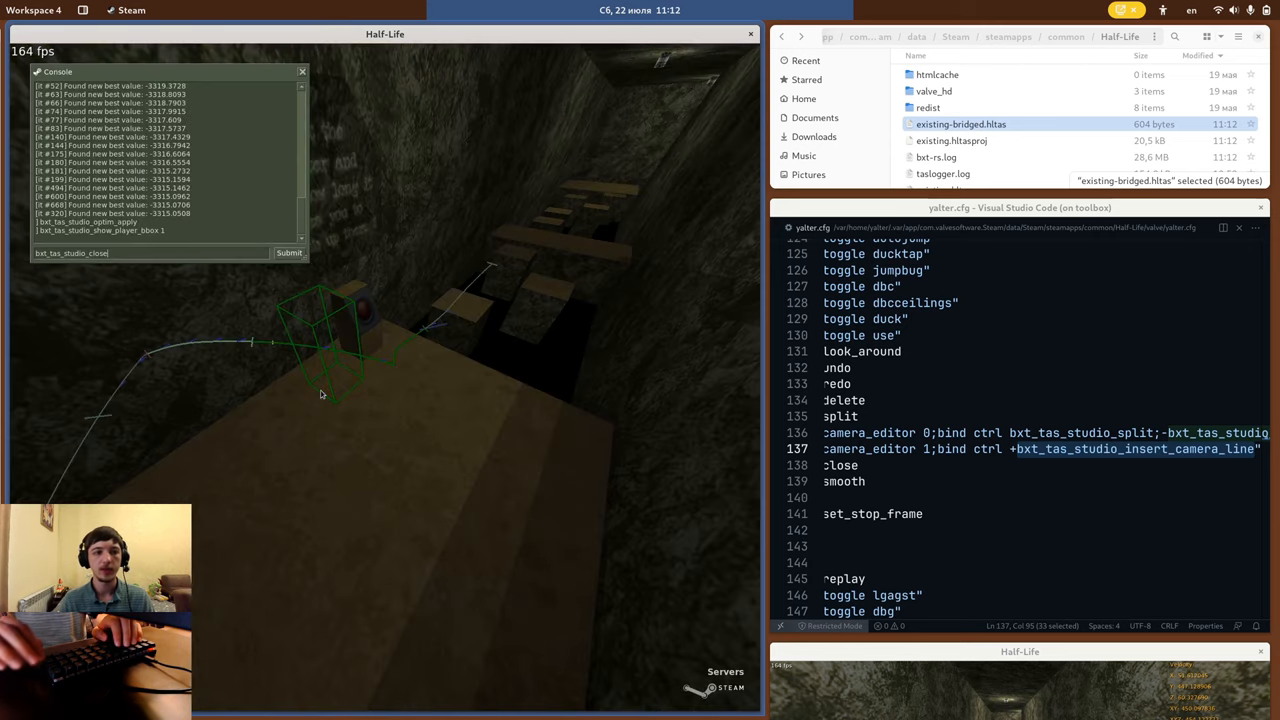
- Close TAS Studio and open existing-bridged (copy).hltas in VS Code
key(Return)
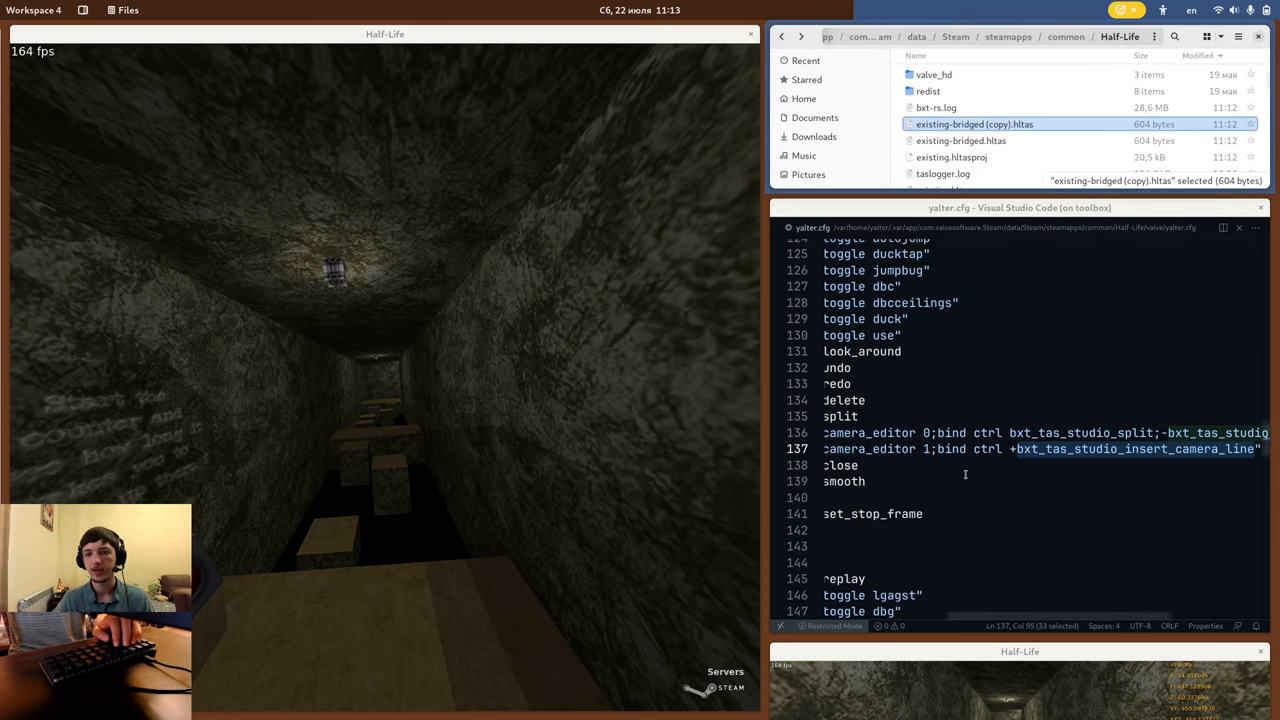
double_click(974, 124)
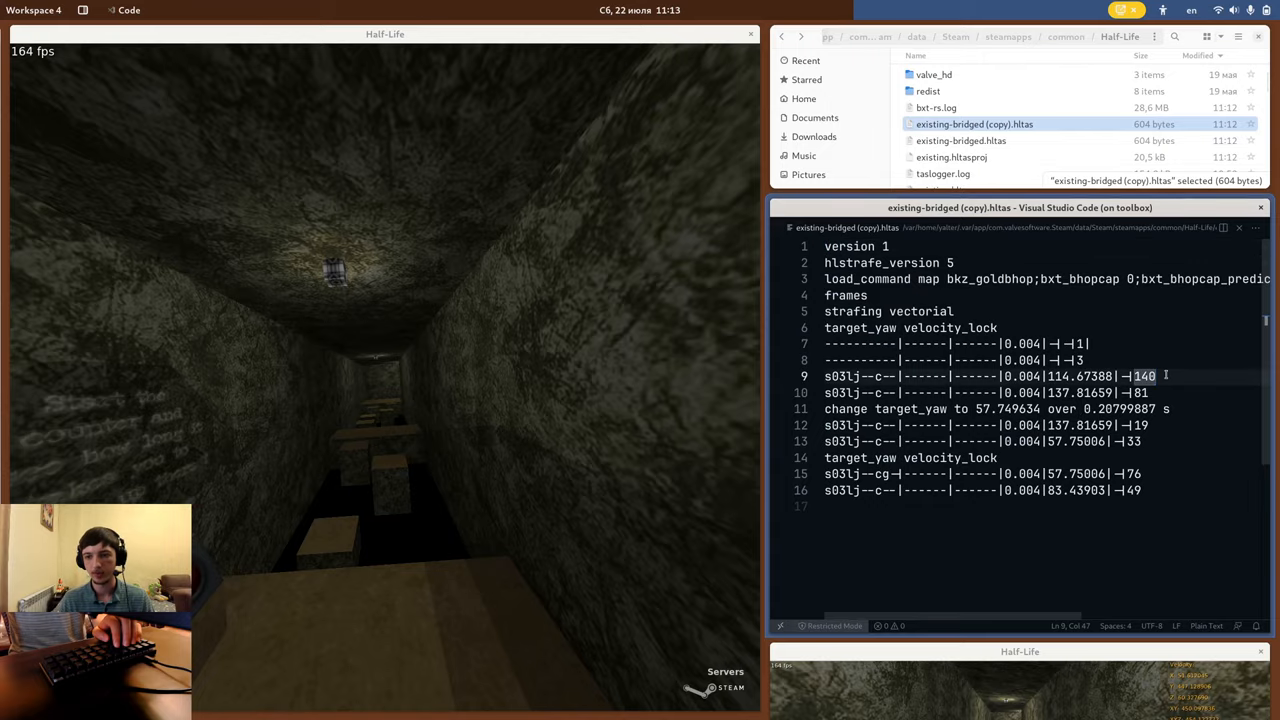